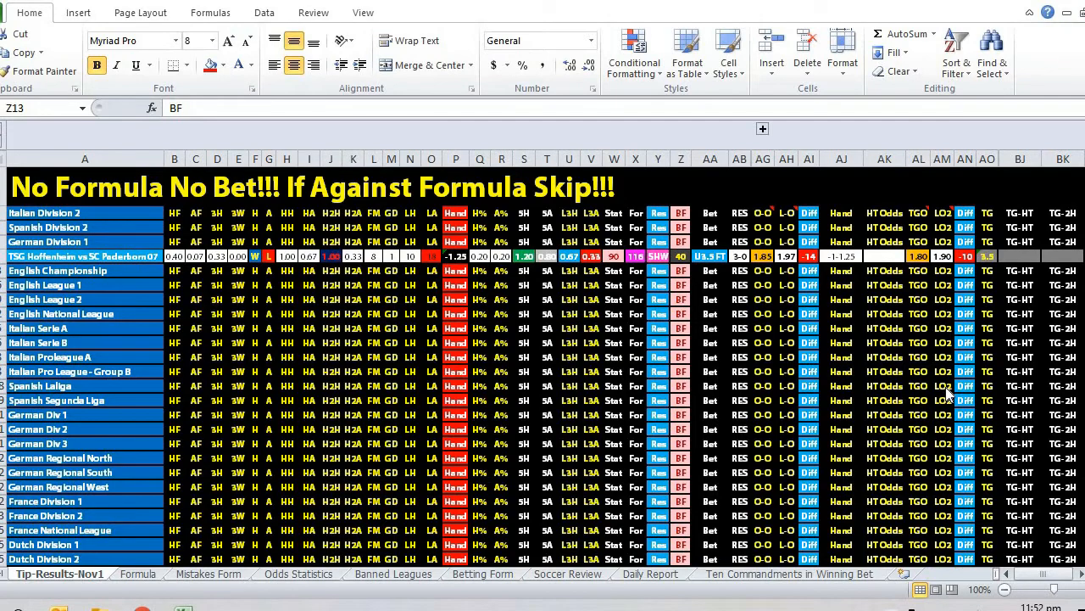
{"action": "mouse_move", "coordinate": [809, 358]}
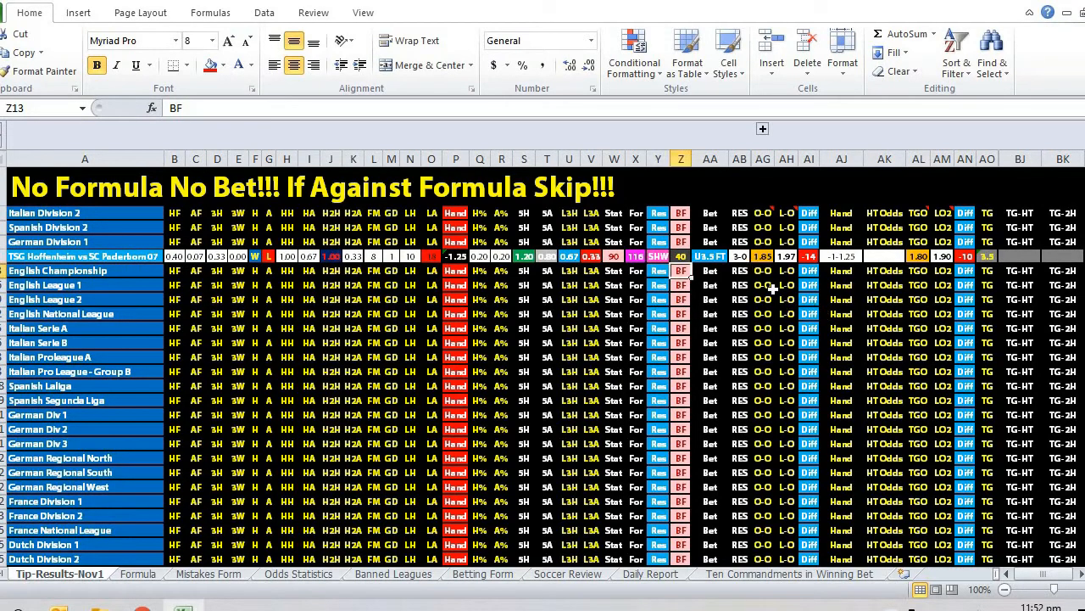
- Select a cell in the Hoffenheim vs Paderborn row to reveal 0.333333333333333 behind the red 0.33
{"action": "left_click", "coordinate": [762, 299]}
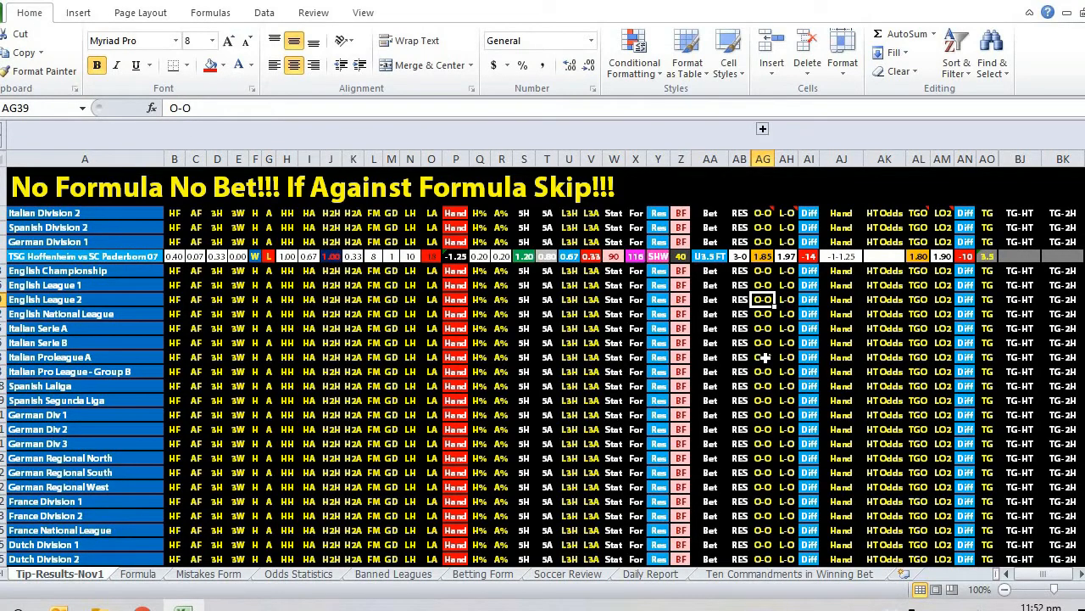
{"action": "mouse_move", "coordinate": [529, 336]}
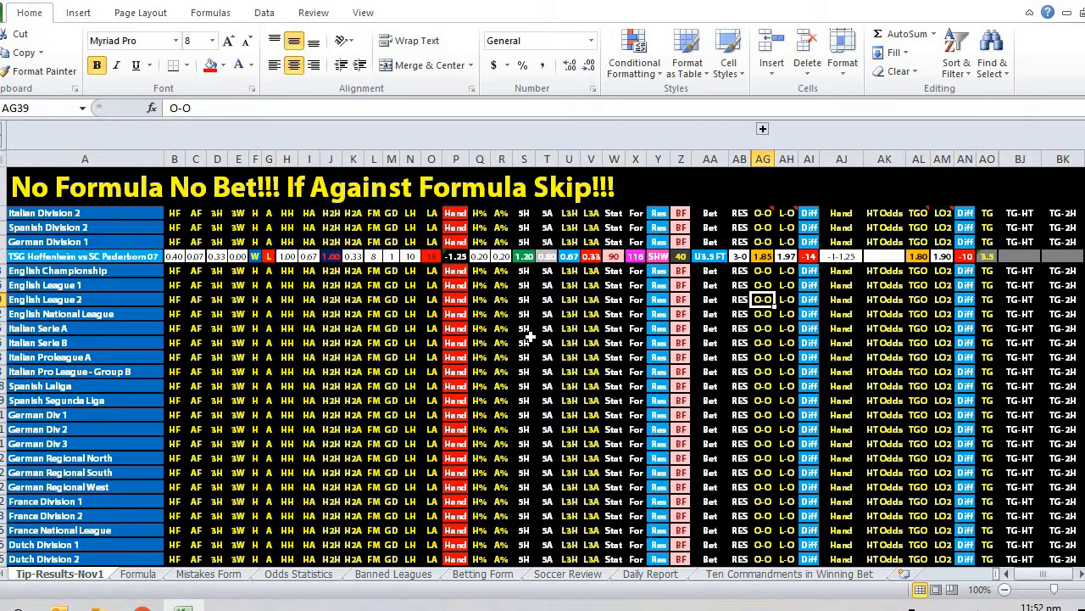
{"action": "mouse_move", "coordinate": [543, 305]}
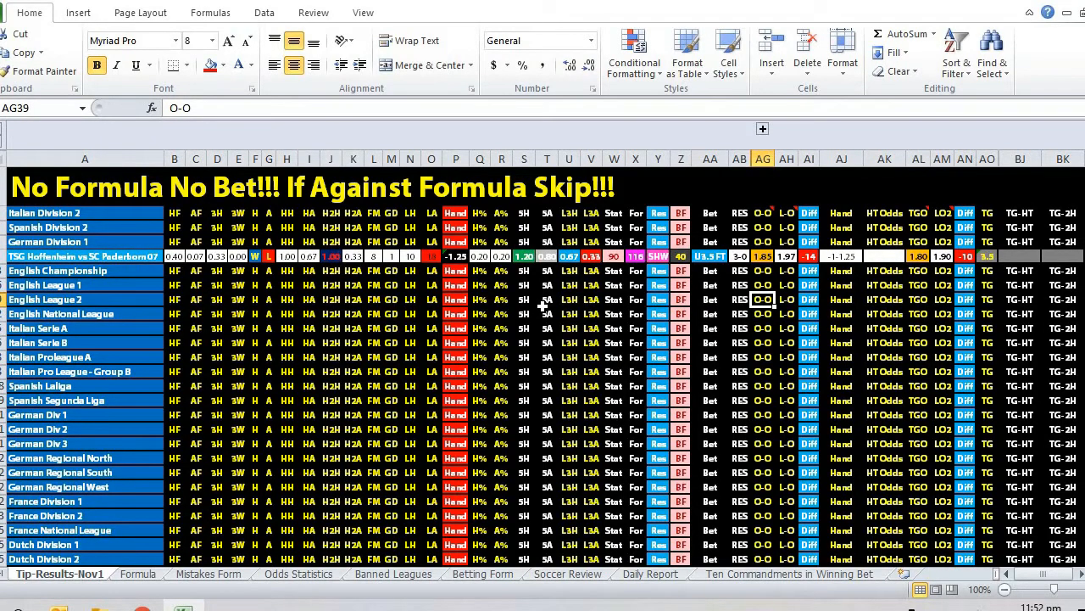
{"action": "mouse_move", "coordinate": [568, 297]}
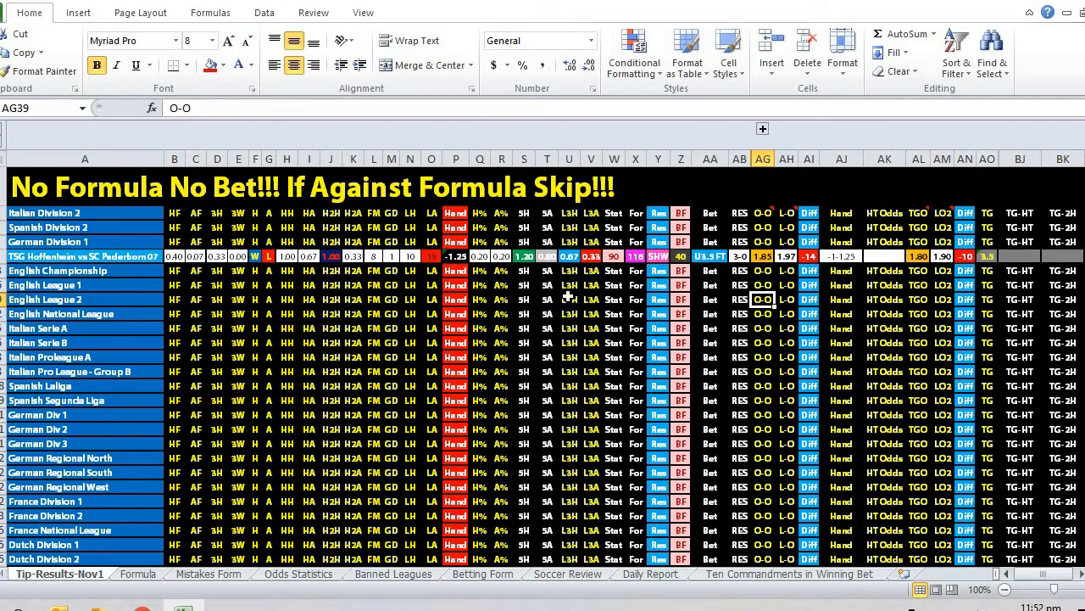
{"action": "mouse_move", "coordinate": [567, 303]}
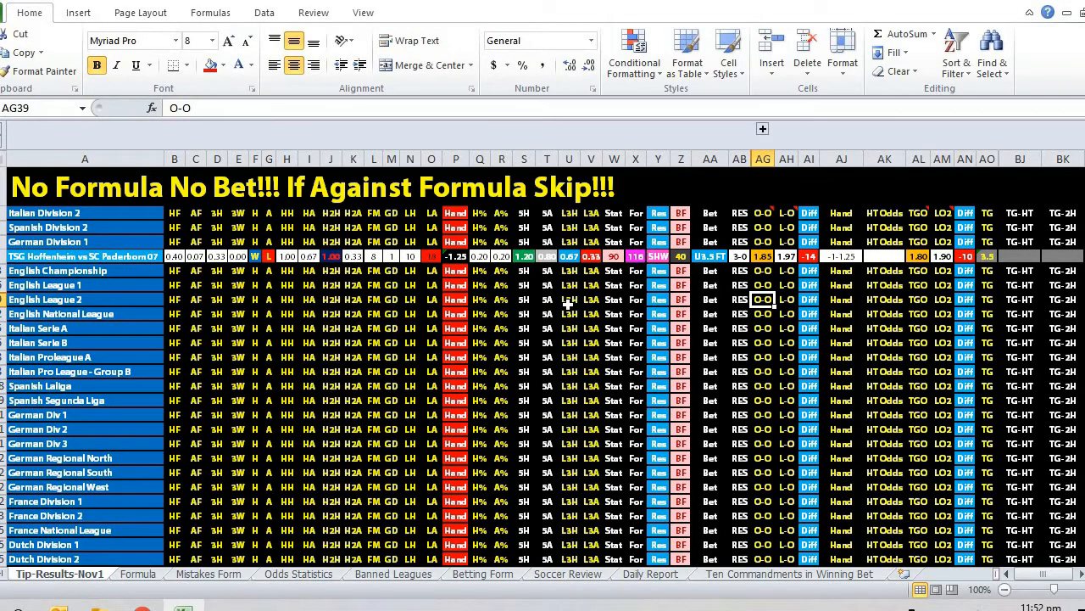
{"action": "mouse_move", "coordinate": [580, 303]}
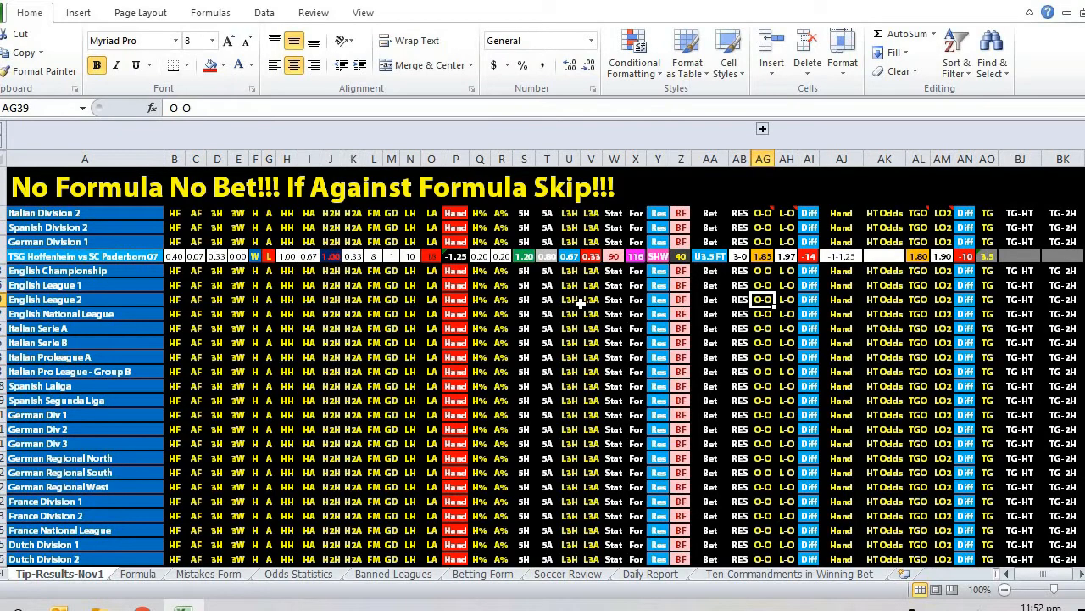
{"action": "mouse_move", "coordinate": [602, 298]}
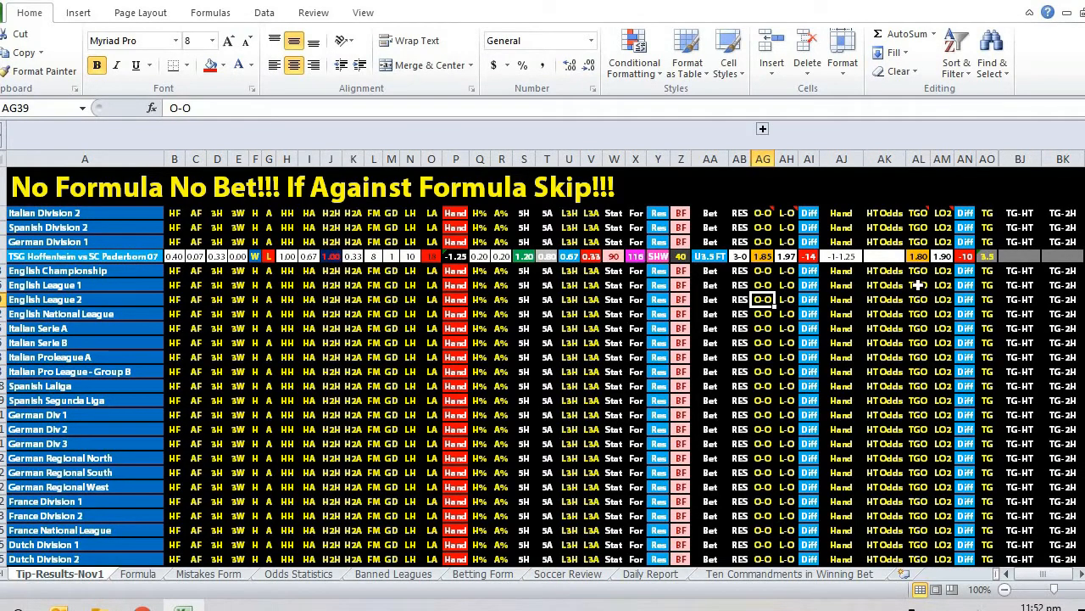
{"action": "mouse_move", "coordinate": [919, 273]}
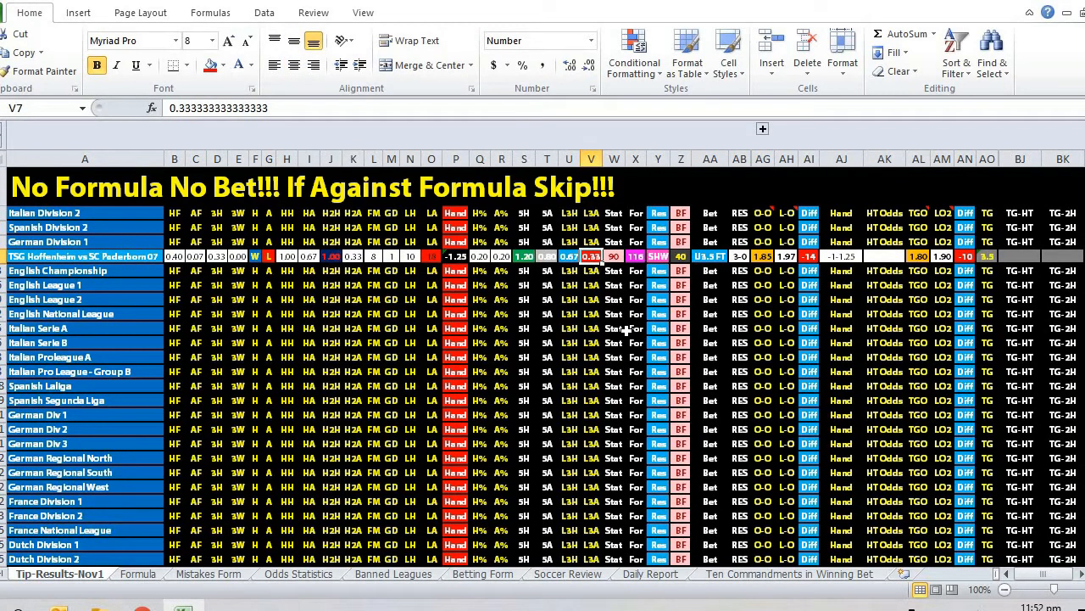
{"action": "mouse_move", "coordinate": [636, 318]}
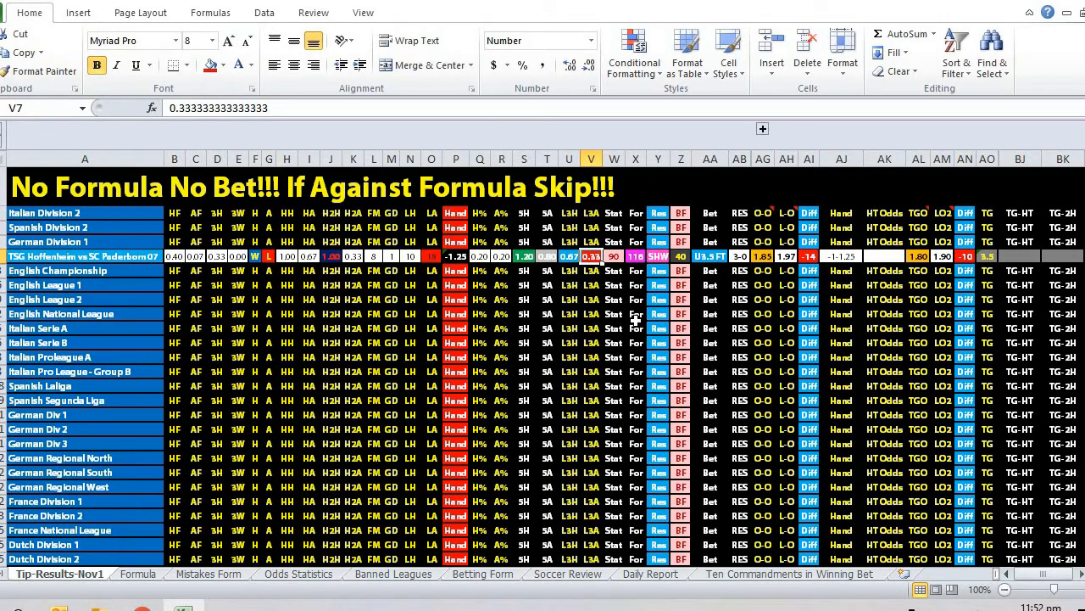
{"action": "left_click", "coordinate": [635, 314]}
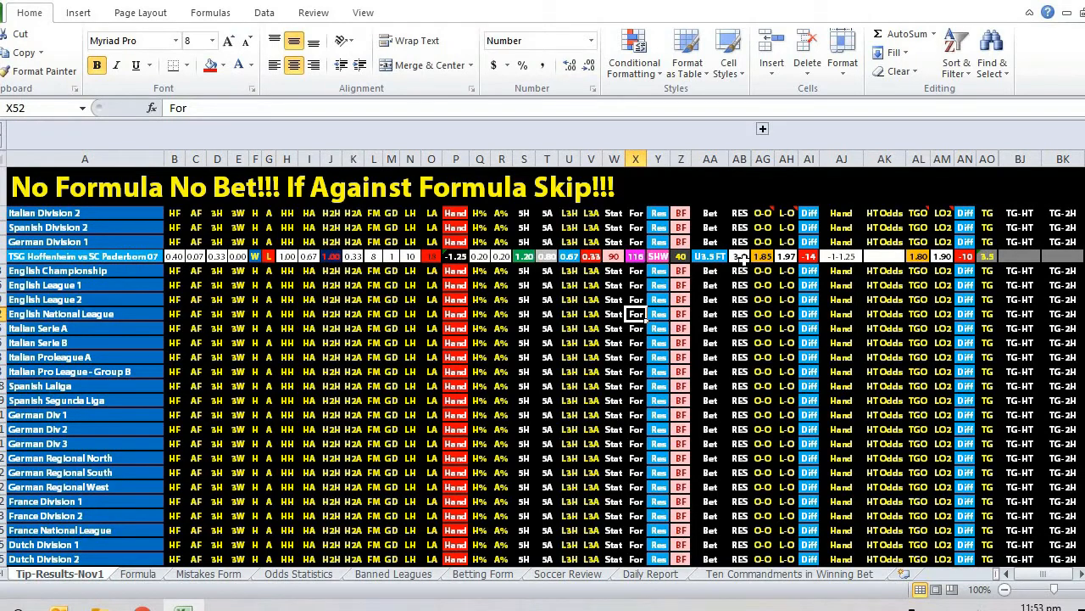
- Select cell AB7 to confirm the Hoffenheim vs Paderborn result reads 3-0
{"action": "left_click", "coordinate": [739, 255]}
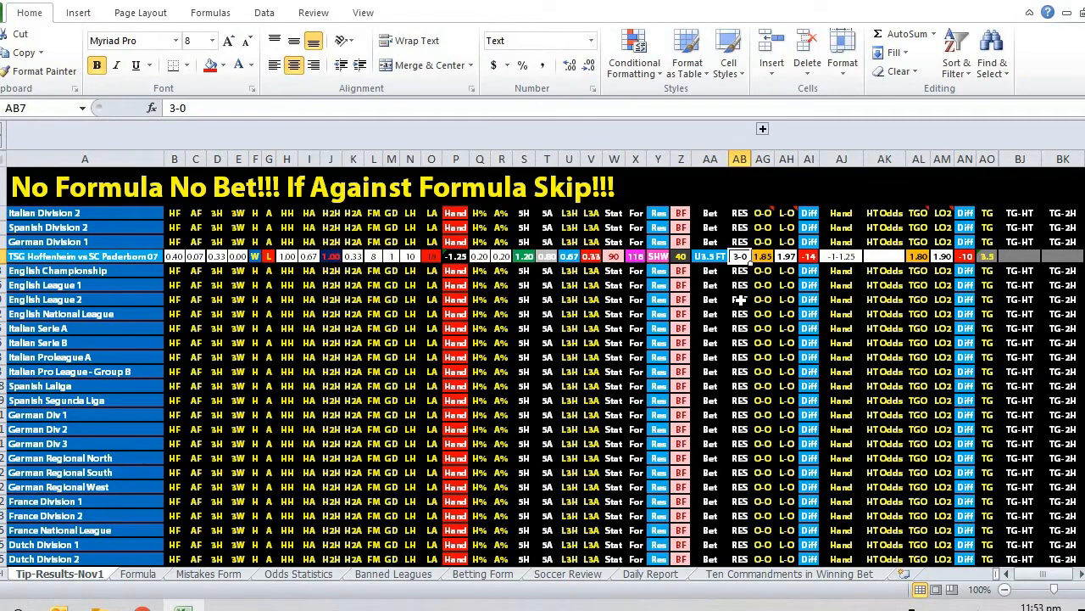
{"action": "mouse_move", "coordinate": [831, 342]}
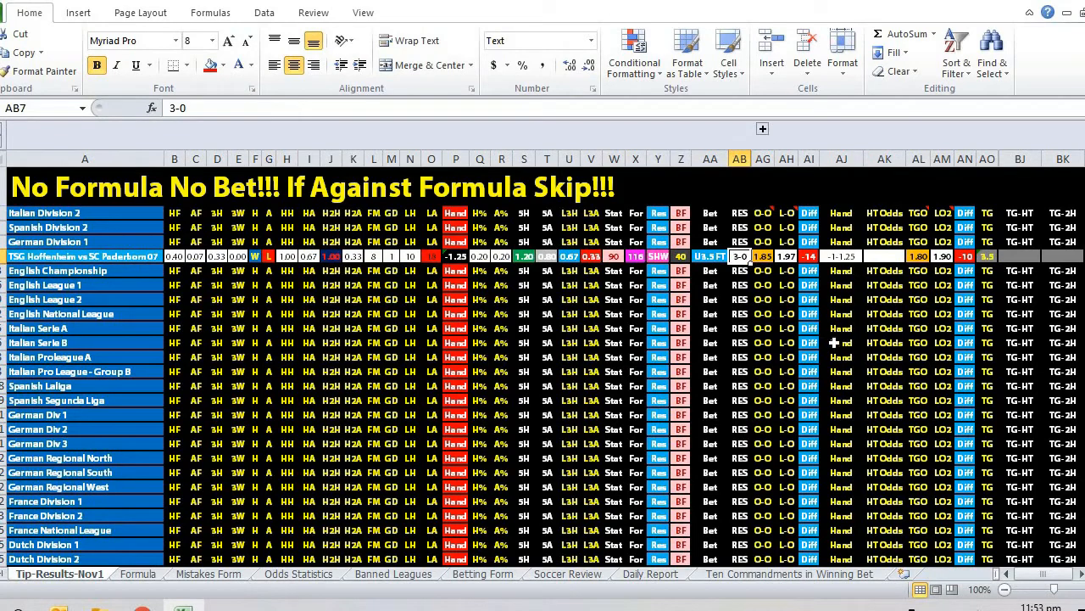
{"action": "mouse_move", "coordinate": [889, 361]}
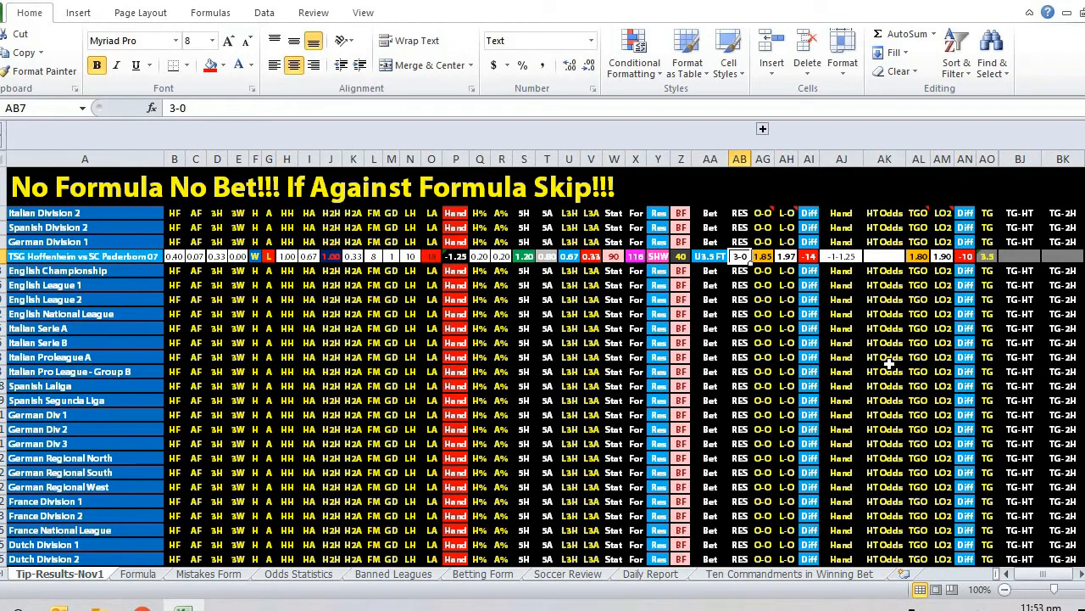